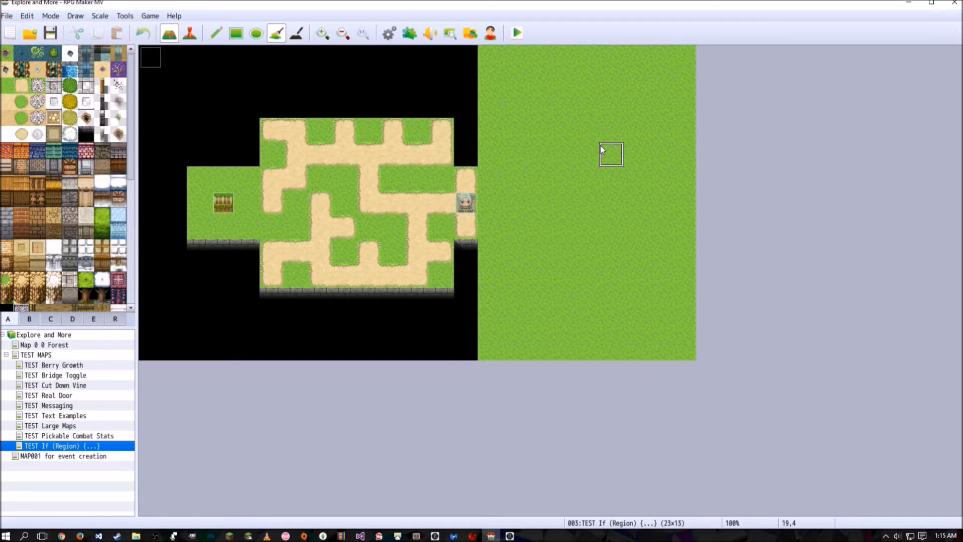
mouse_move(564, 146)
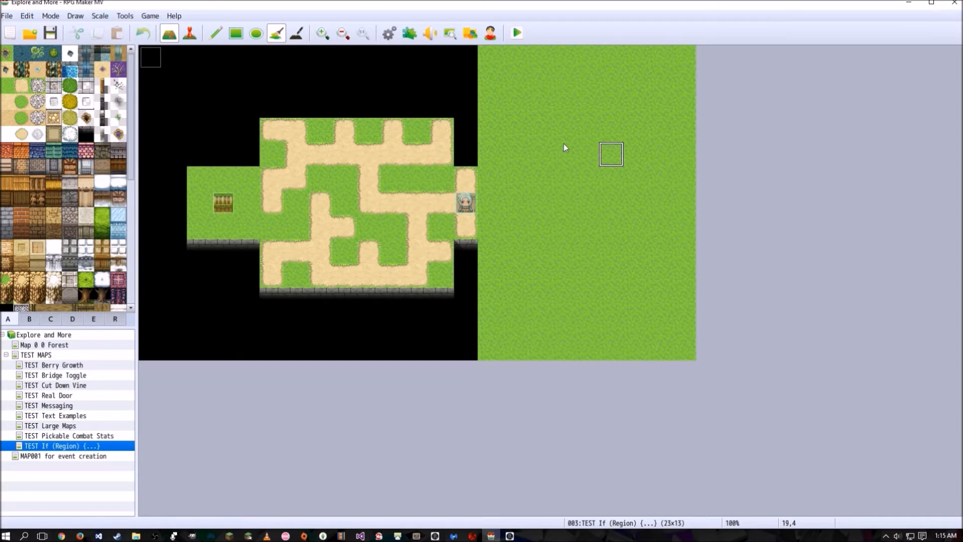
View the maze's region 3 markings, return to the tile palette and enter Event mode.
click(114, 318)
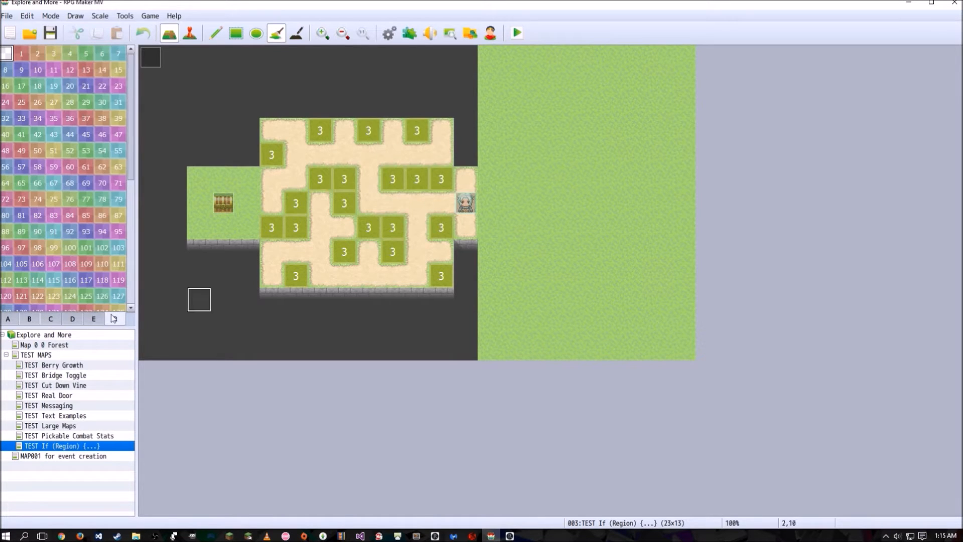
click(7, 319)
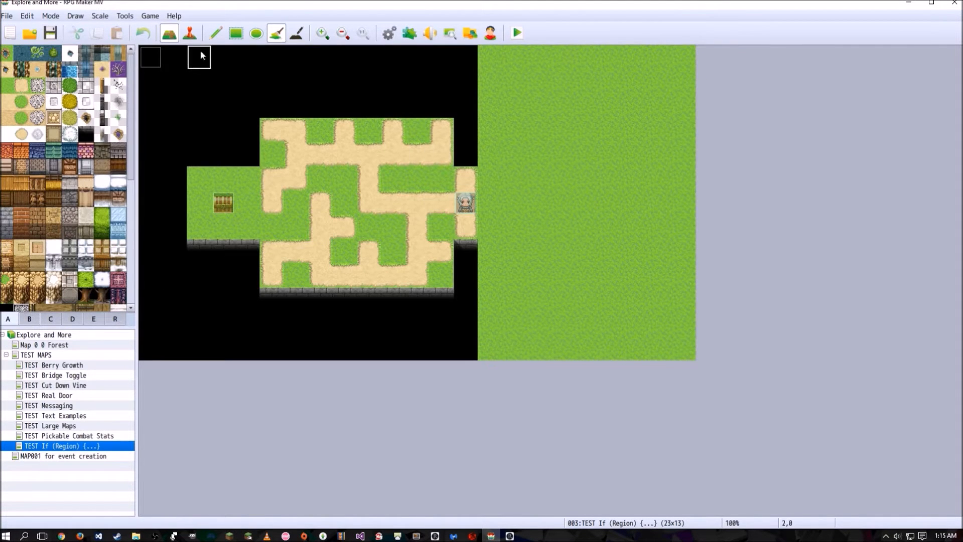
click(190, 33)
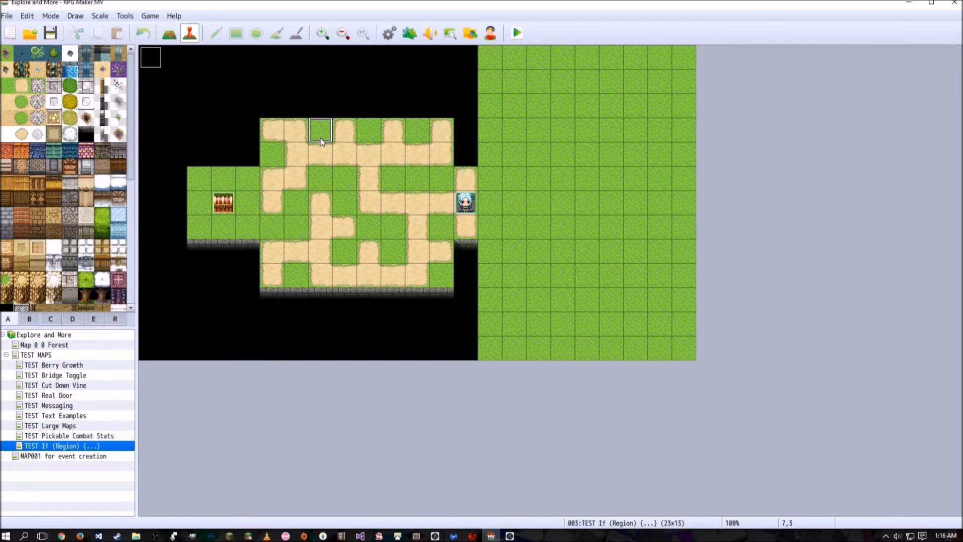
Re-check the region 3 tiles on the maze and start a playtest of the game.
double_click(319, 130)
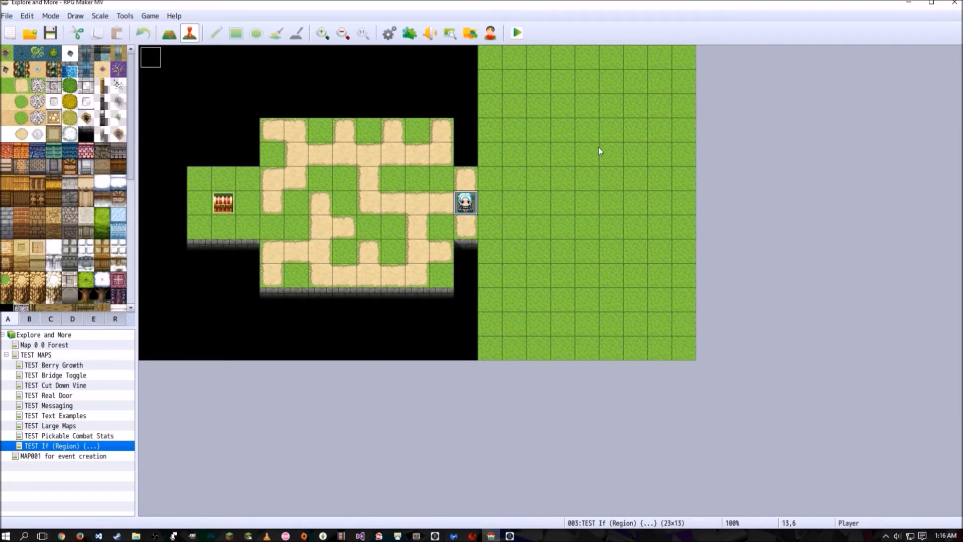
mouse_move(361, 138)
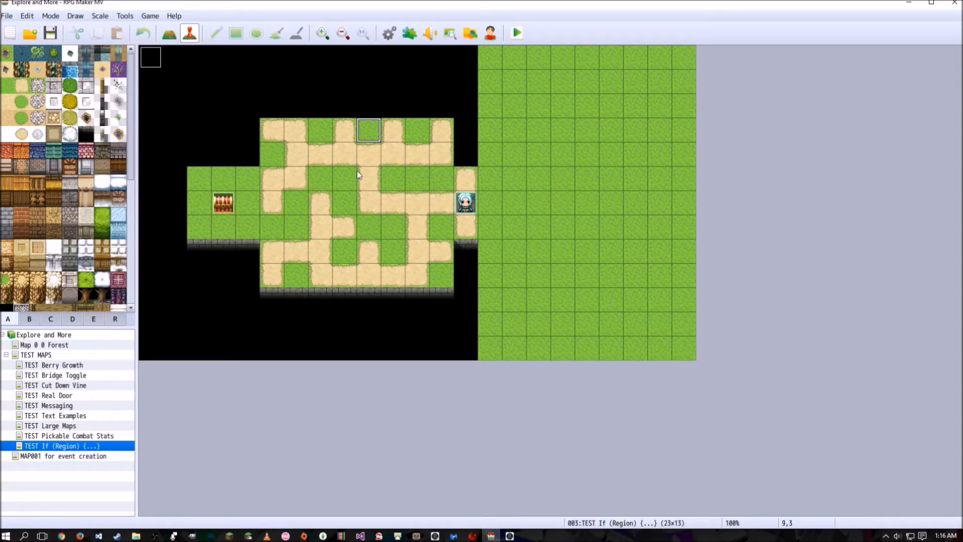
mouse_move(329, 134)
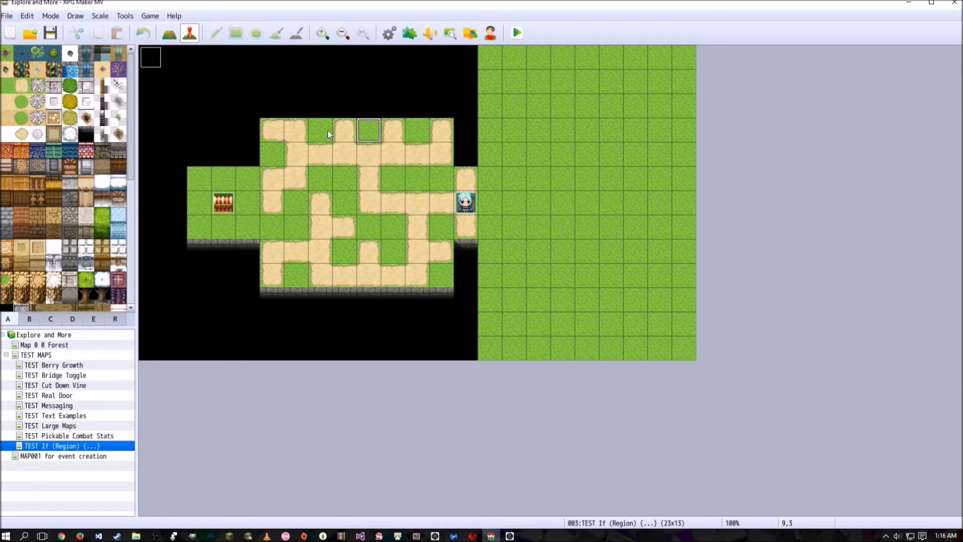
mouse_move(322, 137)
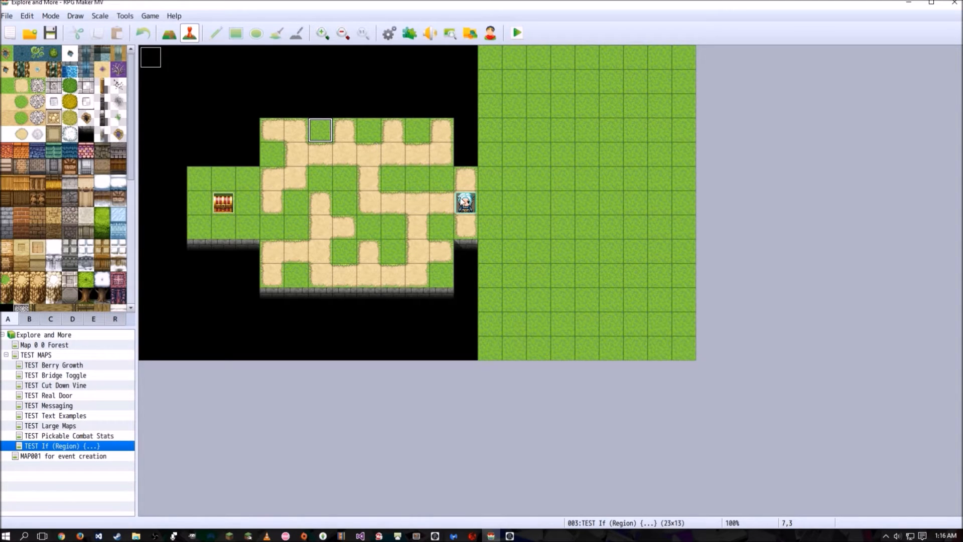
mouse_move(370, 146)
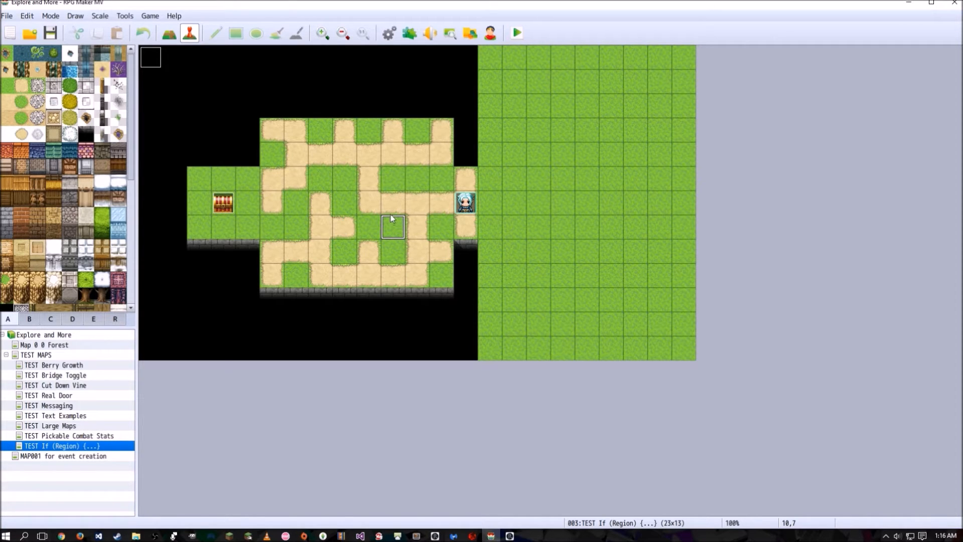
mouse_move(344, 180)
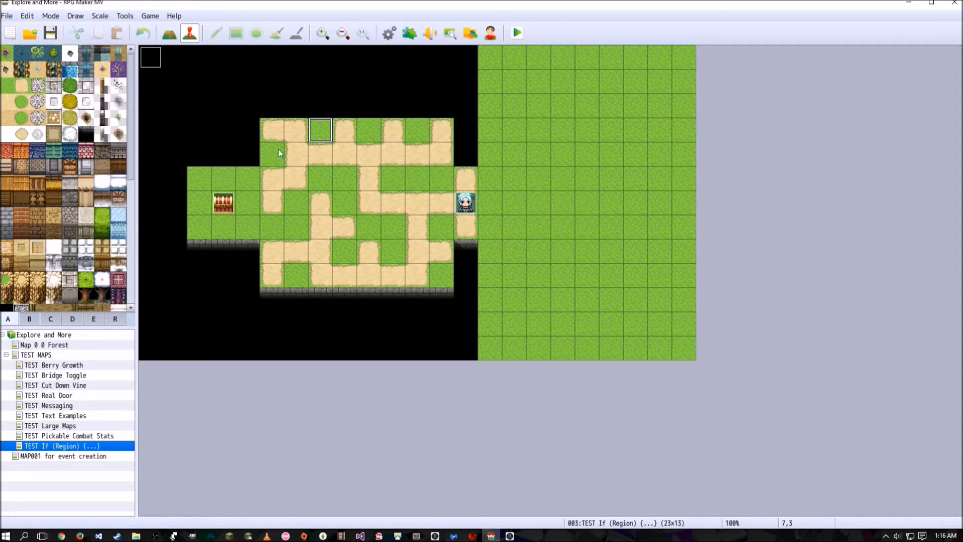
mouse_move(394, 153)
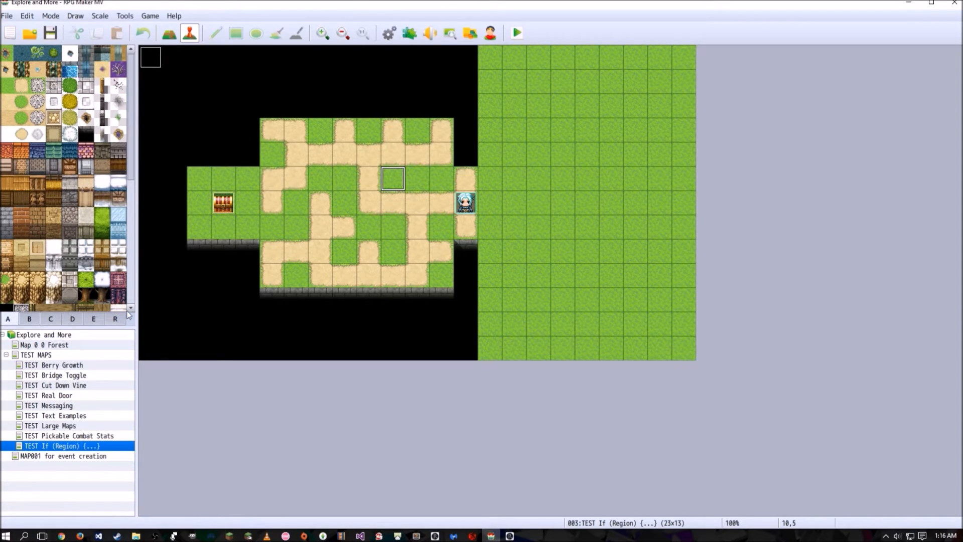
click(114, 318)
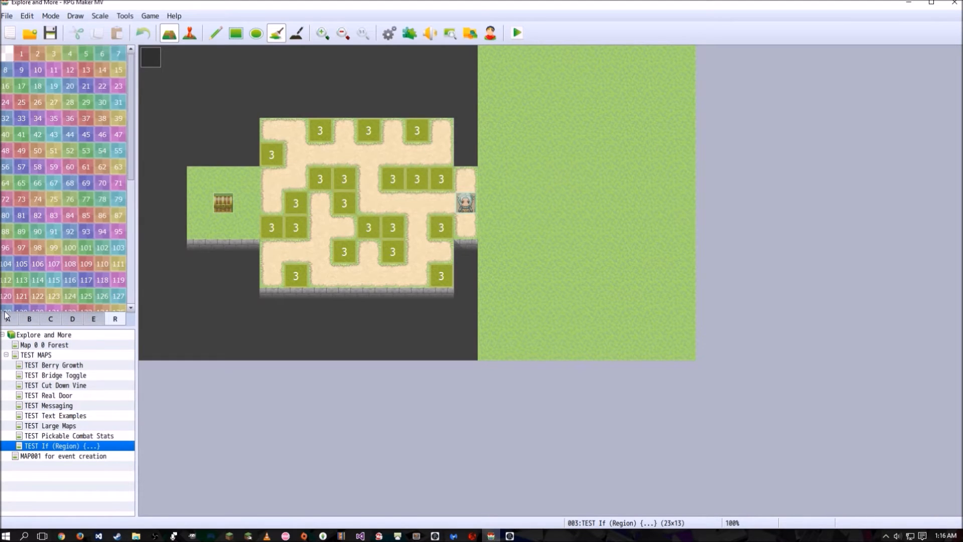
click(7, 318)
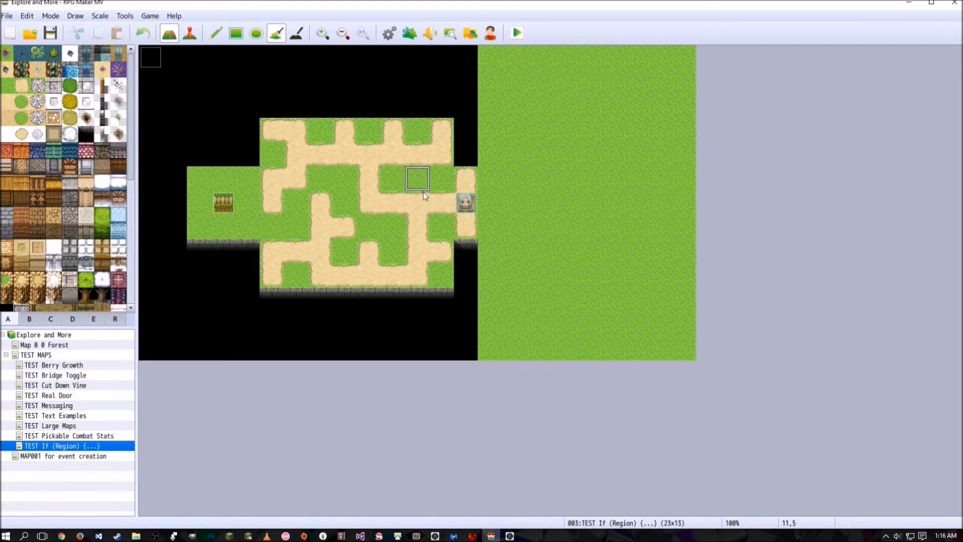
click(515, 33)
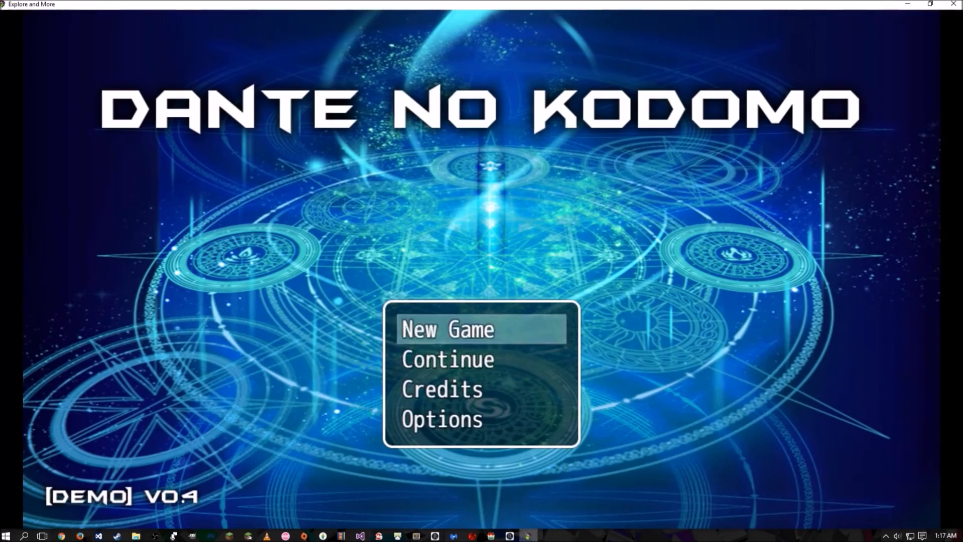
click(448, 329)
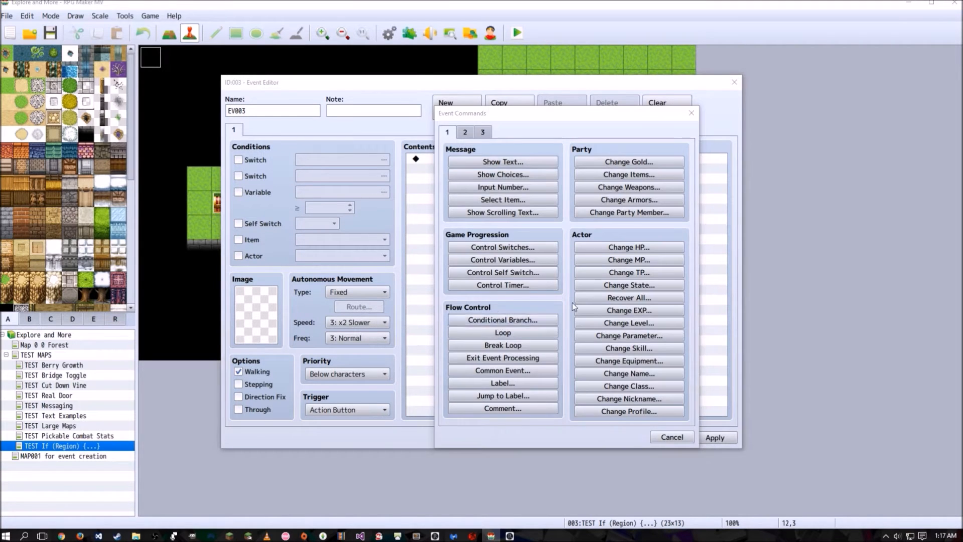
Cancel the Conditional Branch setup and the Event Commands list without adding anything.
click(501, 319)
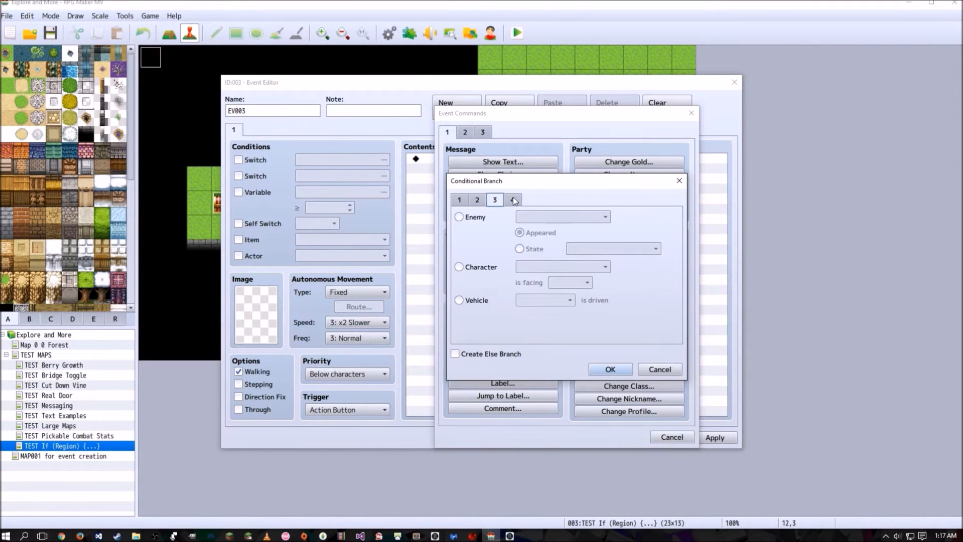
click(658, 370)
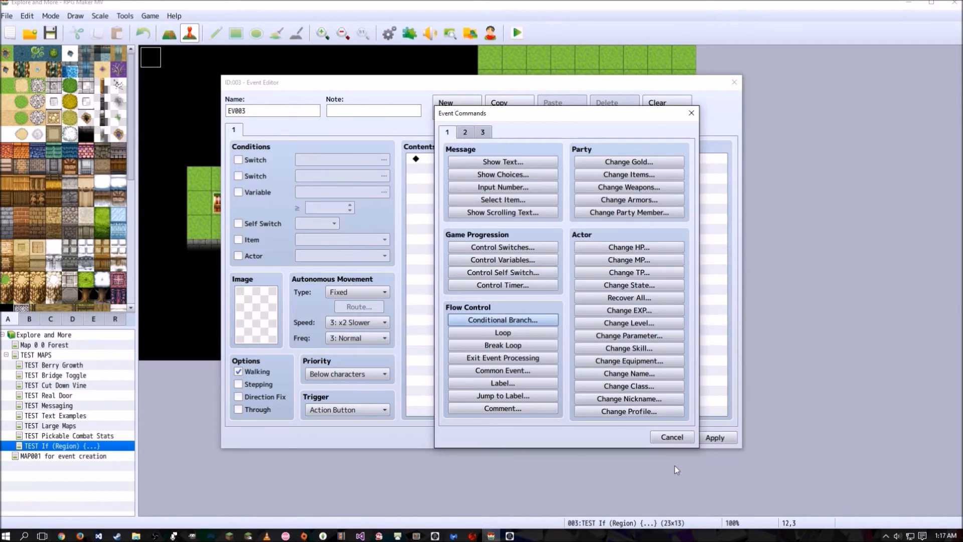
click(670, 436)
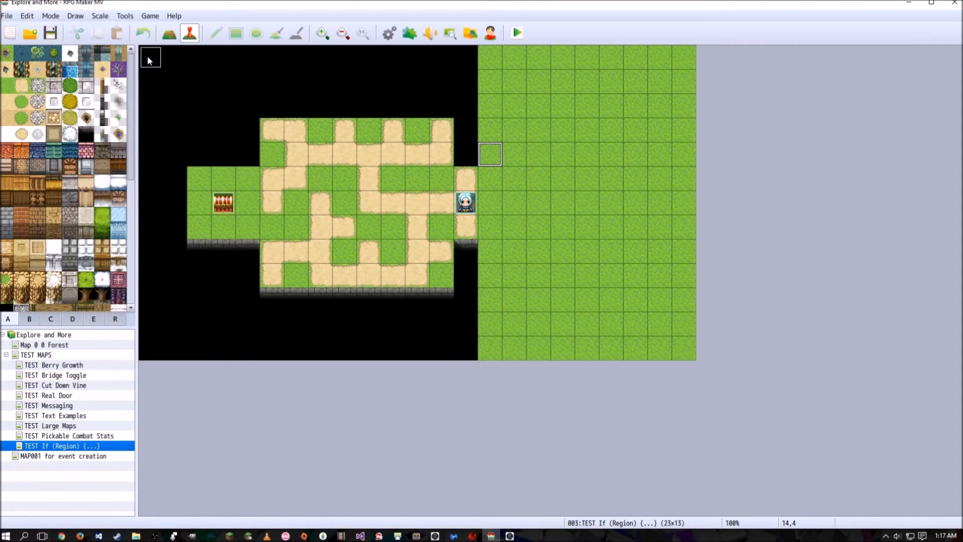
Review event EV001 that turns on the Main Loop switch and close it unchanged.
double_click(489, 201)
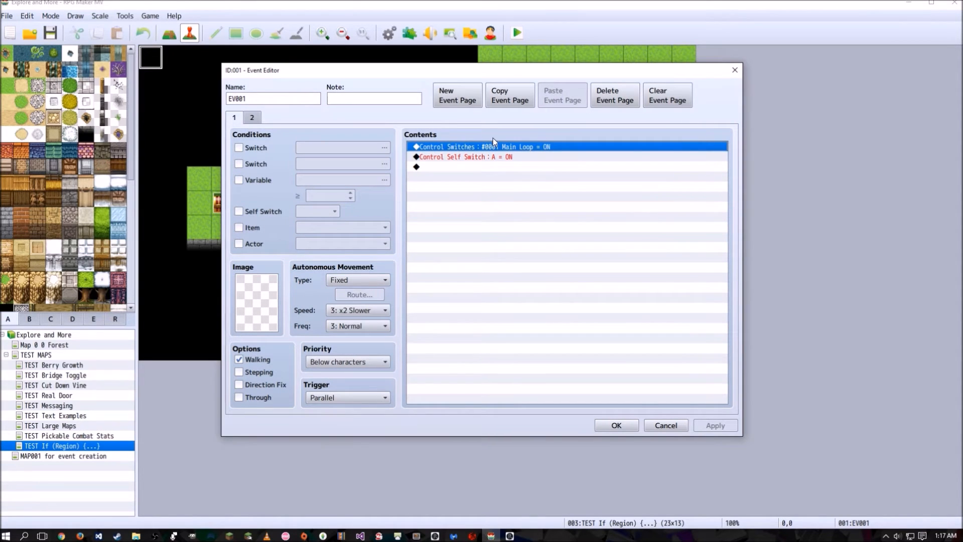
mouse_move(336, 232)
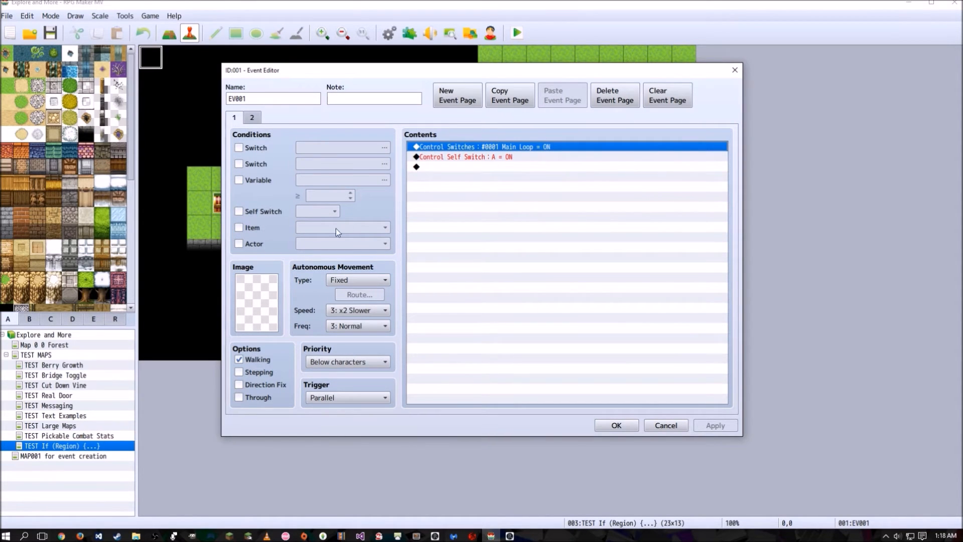
mouse_move(525, 64)
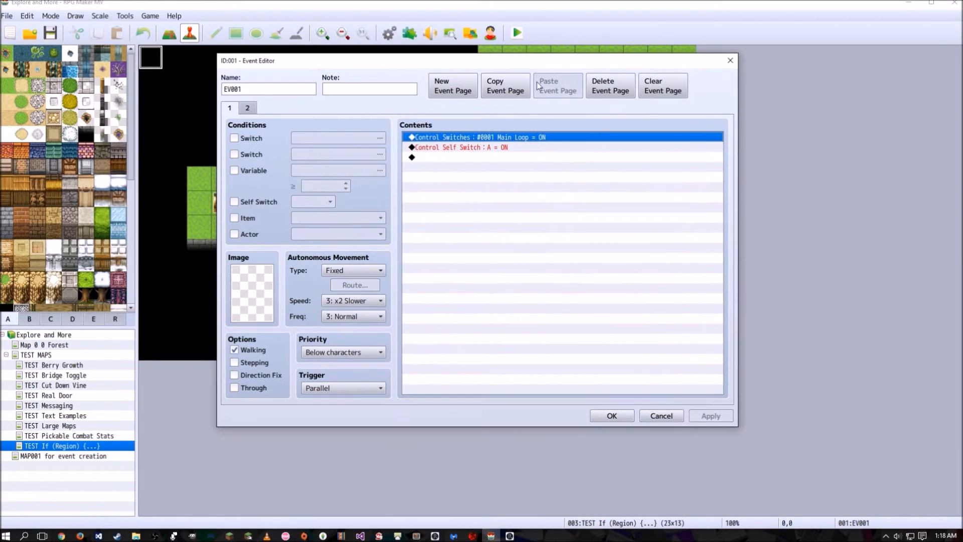
mouse_move(570, 186)
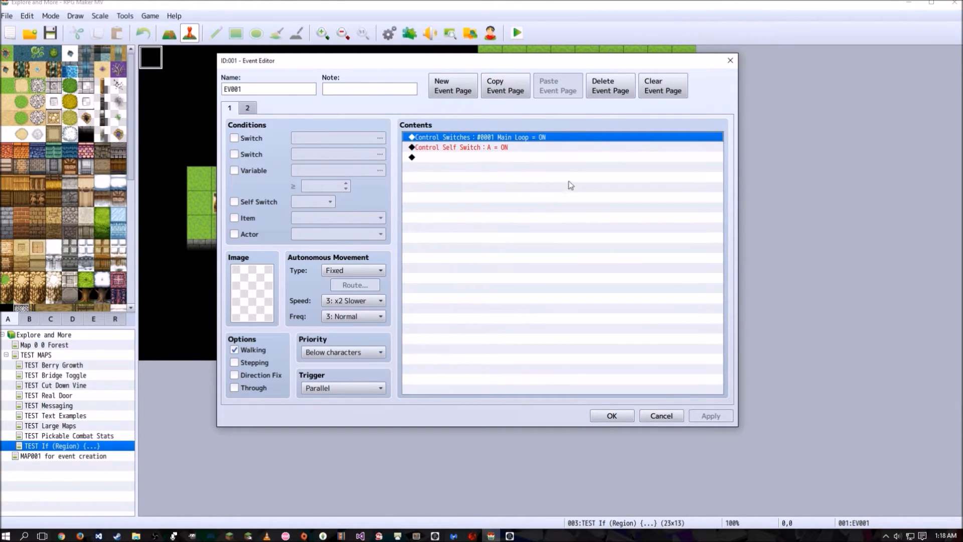
mouse_move(503, 205)
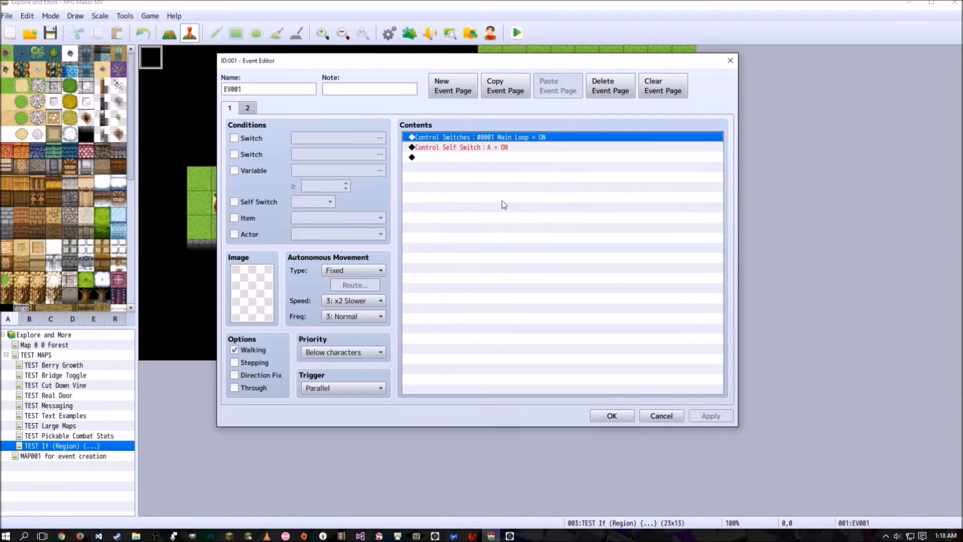
click(247, 107)
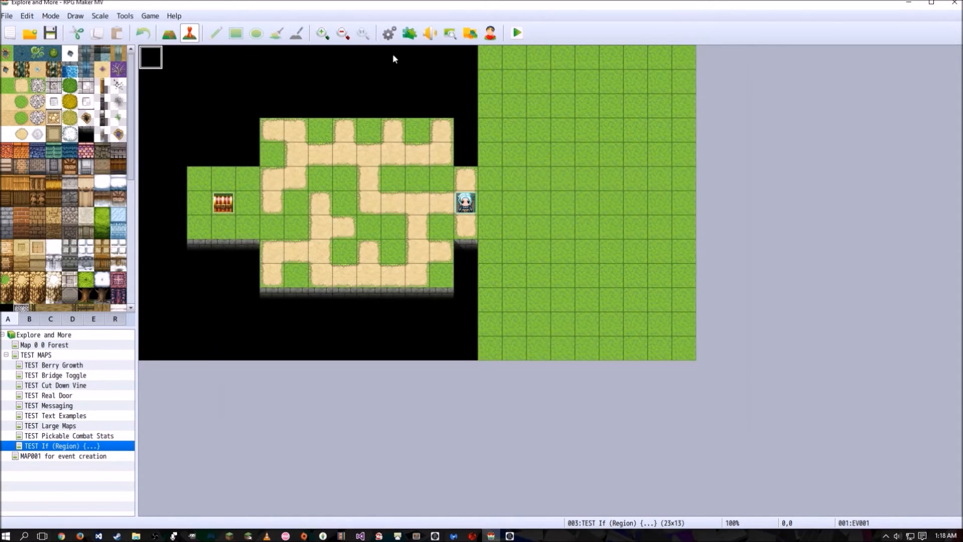
mouse_move(160, 57)
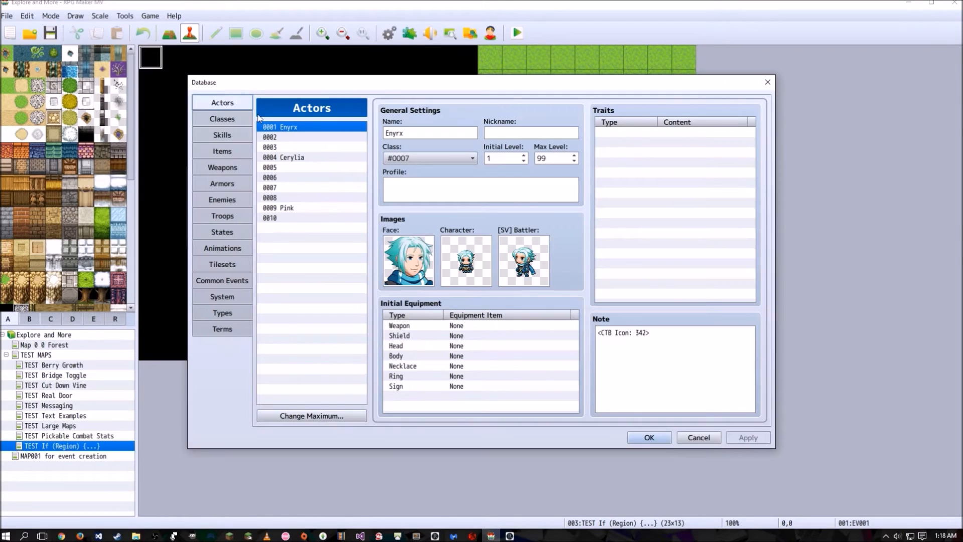
Review the Main Loop region-check script, then select common event 0010 PlayerPitFall n OFF.
click(222, 280)
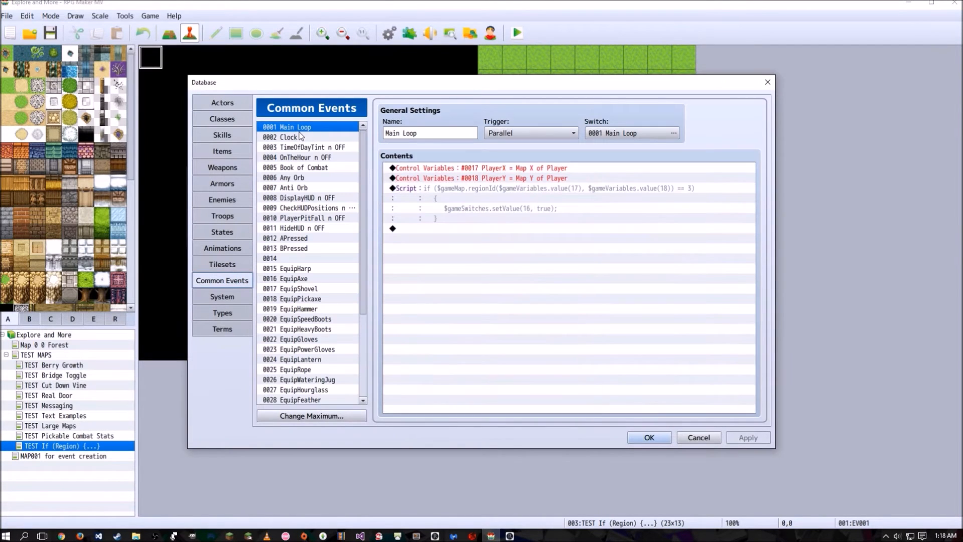
click(429, 132)
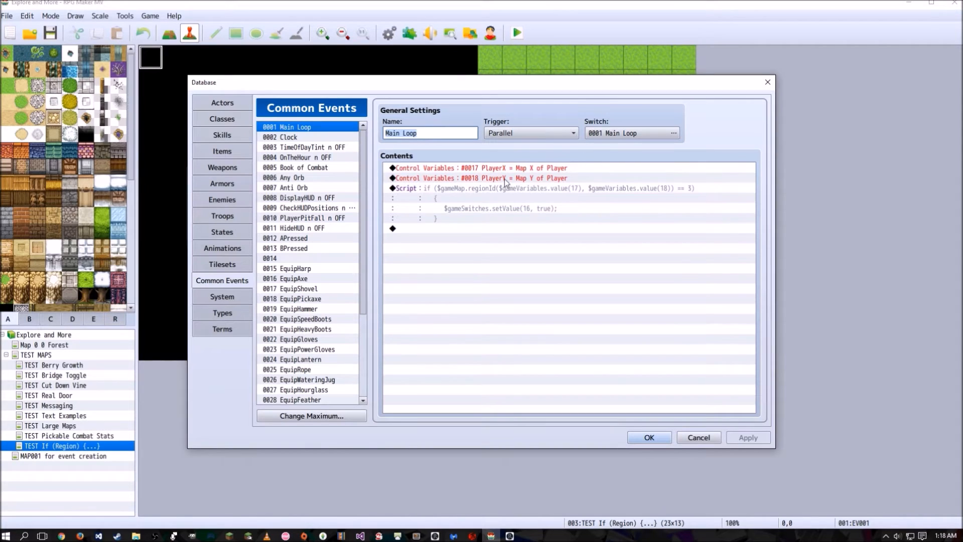
click(480, 179)
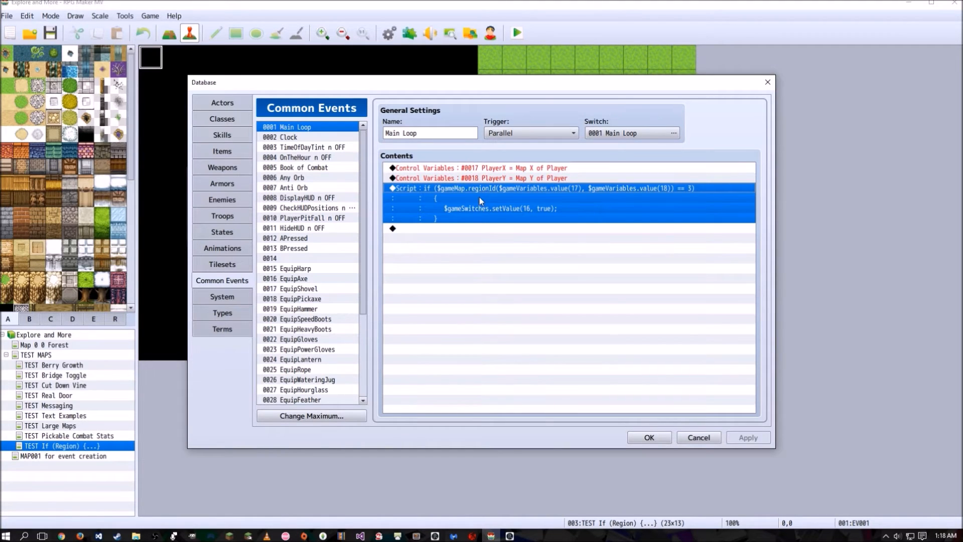
mouse_move(453, 195)
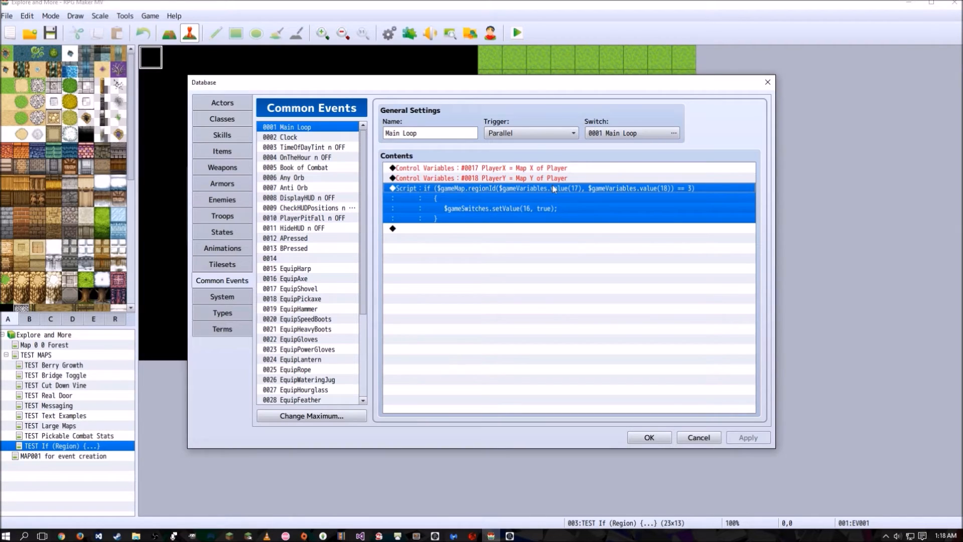
mouse_move(446, 196)
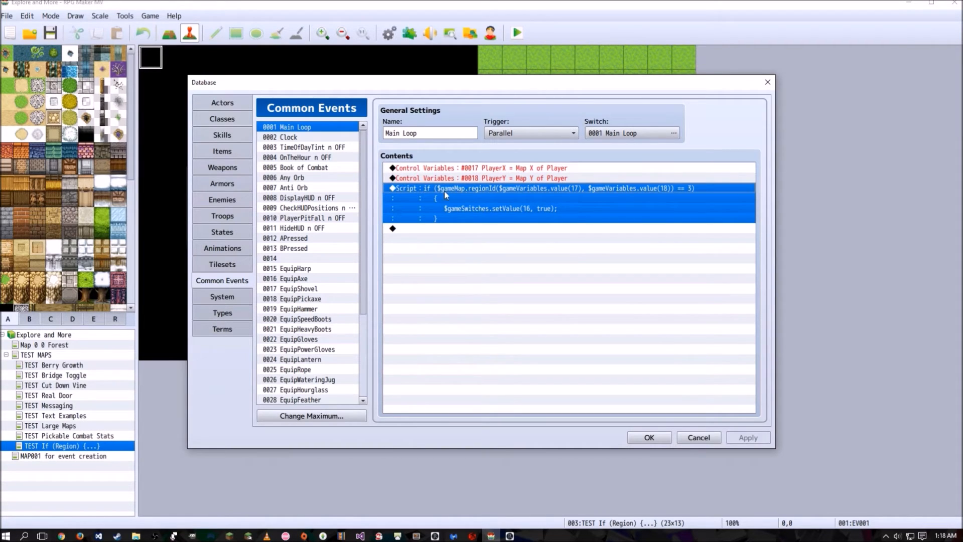
mouse_move(642, 209)
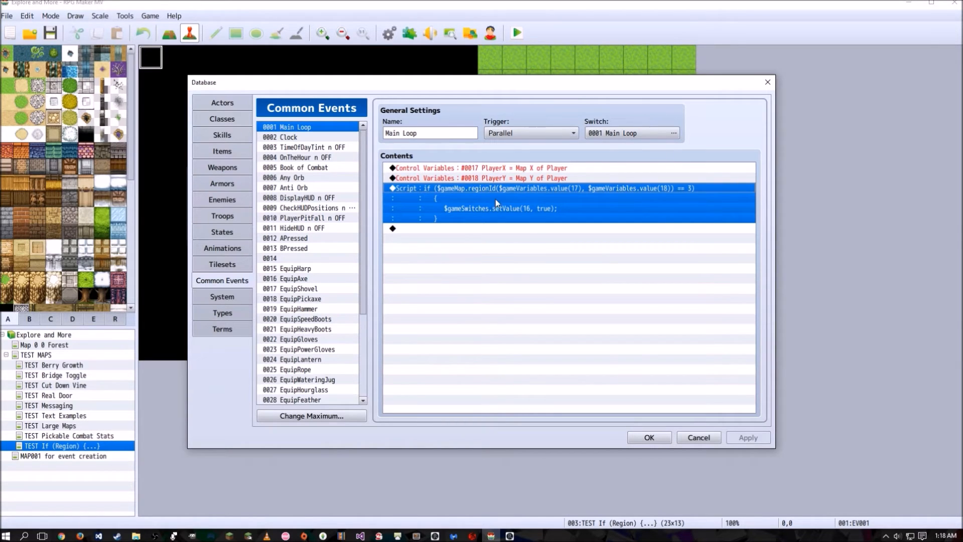
mouse_move(536, 196)
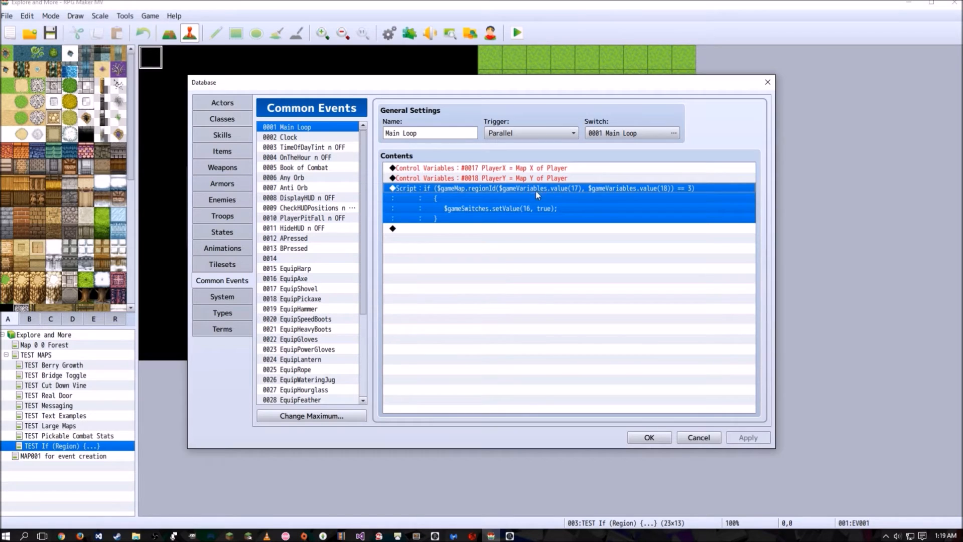
mouse_move(492, 162)
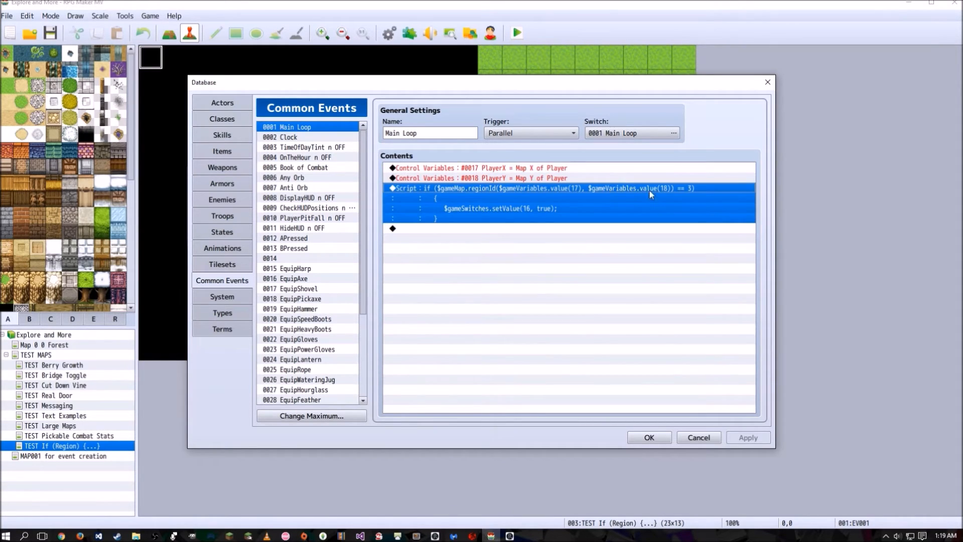
mouse_move(689, 199)
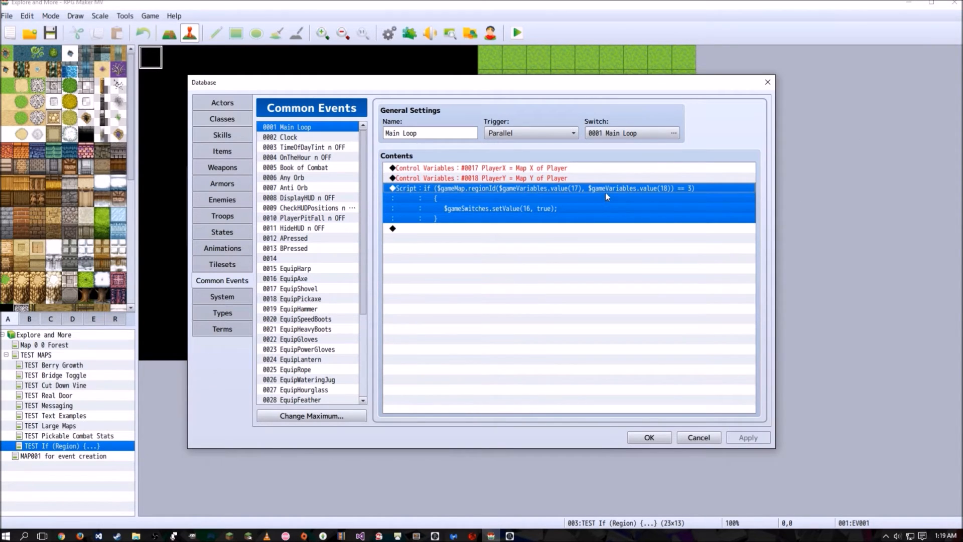
mouse_move(604, 202)
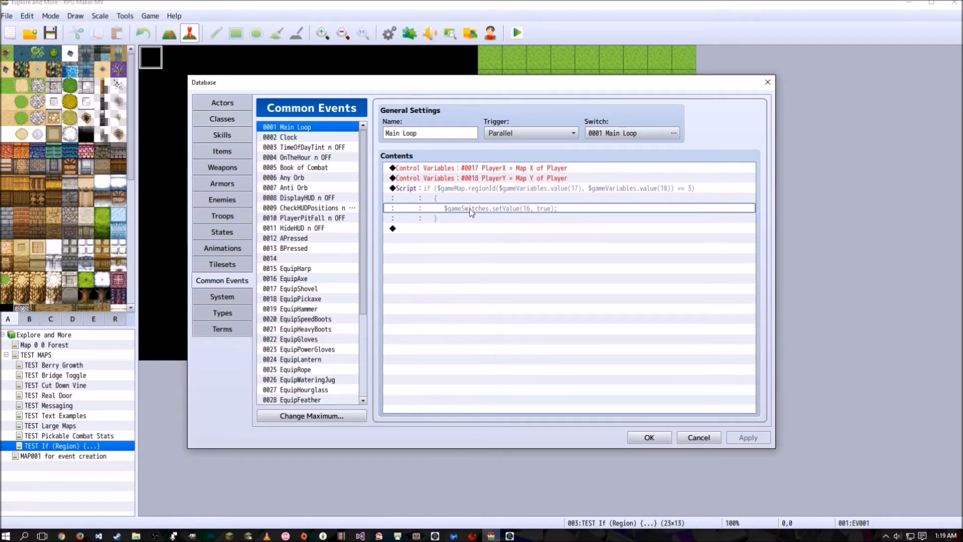
mouse_move(491, 220)
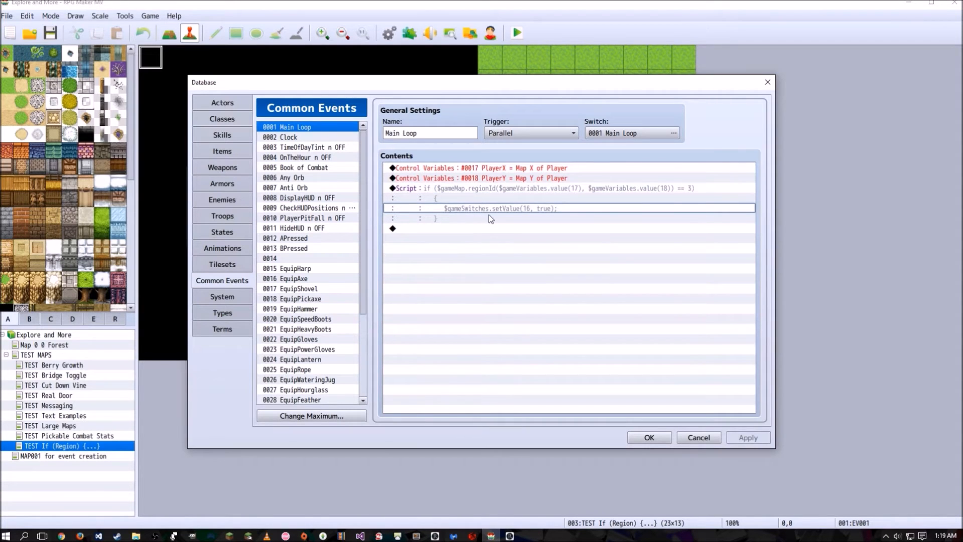
mouse_move(529, 212)
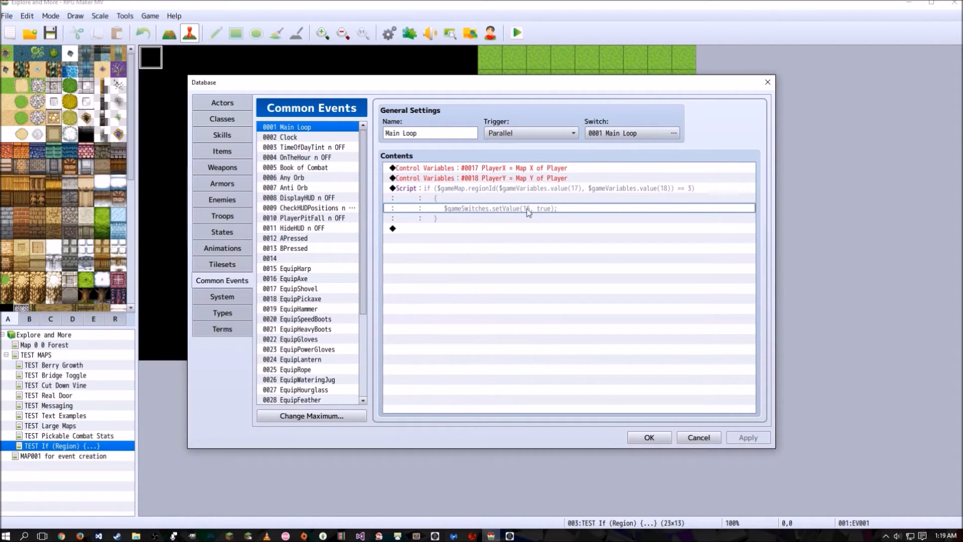
mouse_move(514, 214)
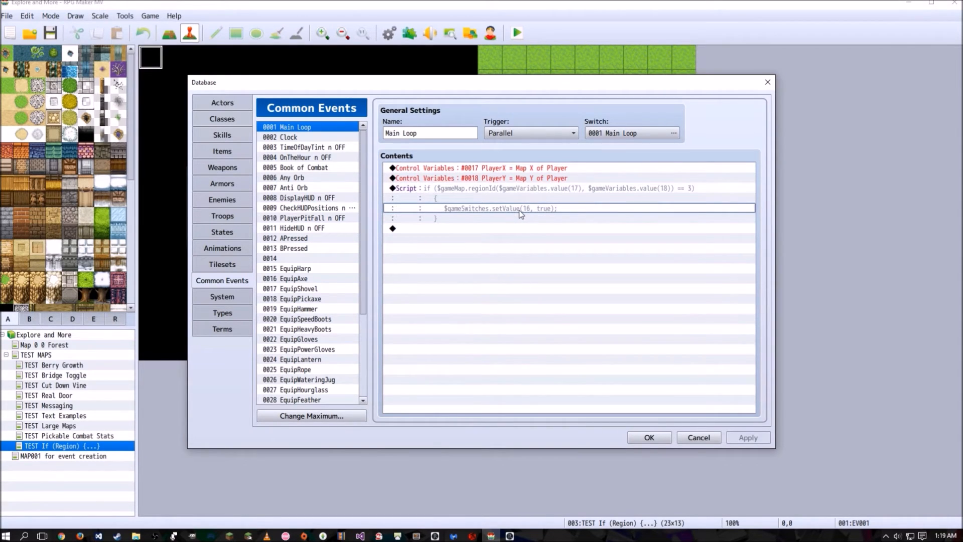
click(304, 218)
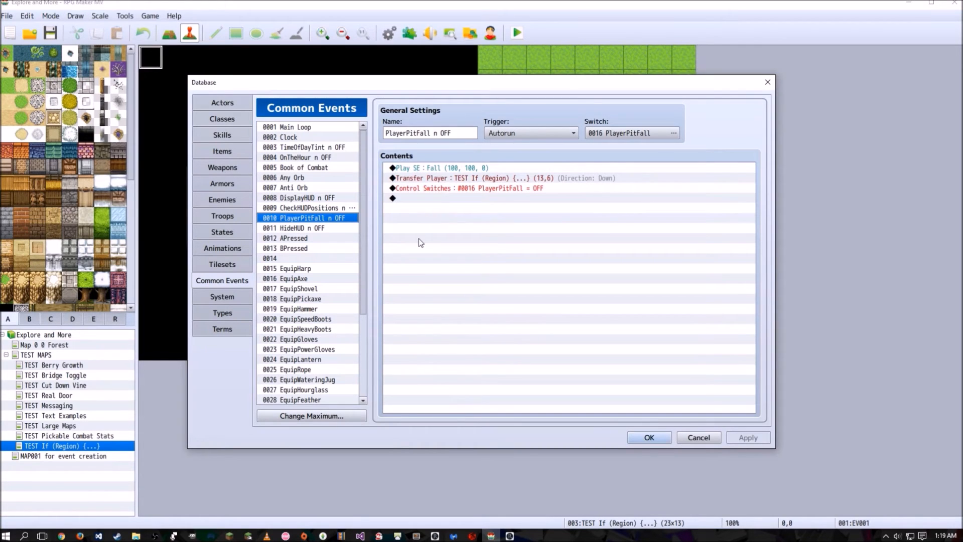
mouse_move(283, 228)
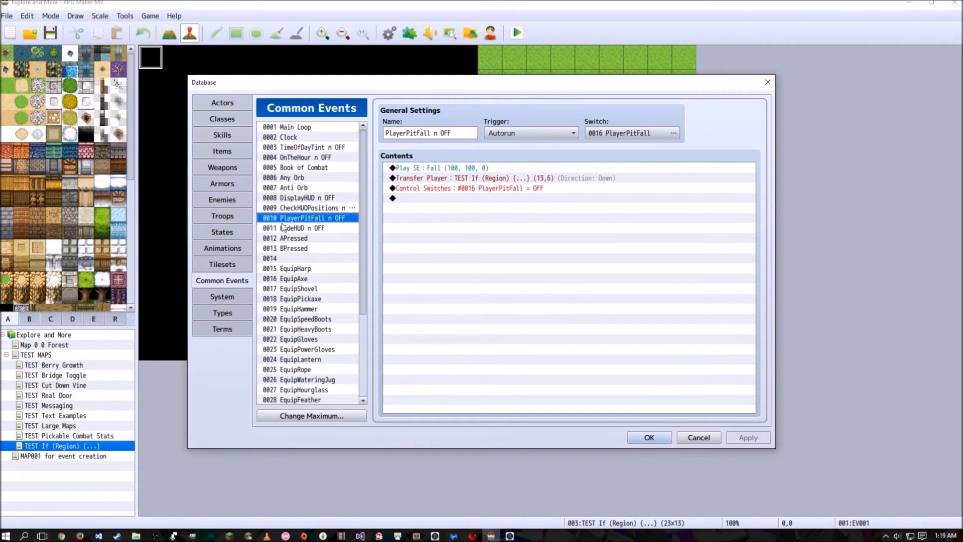
Look over PlayerPitFall's commands and return to common event 0001 Main Loop.
click(673, 133)
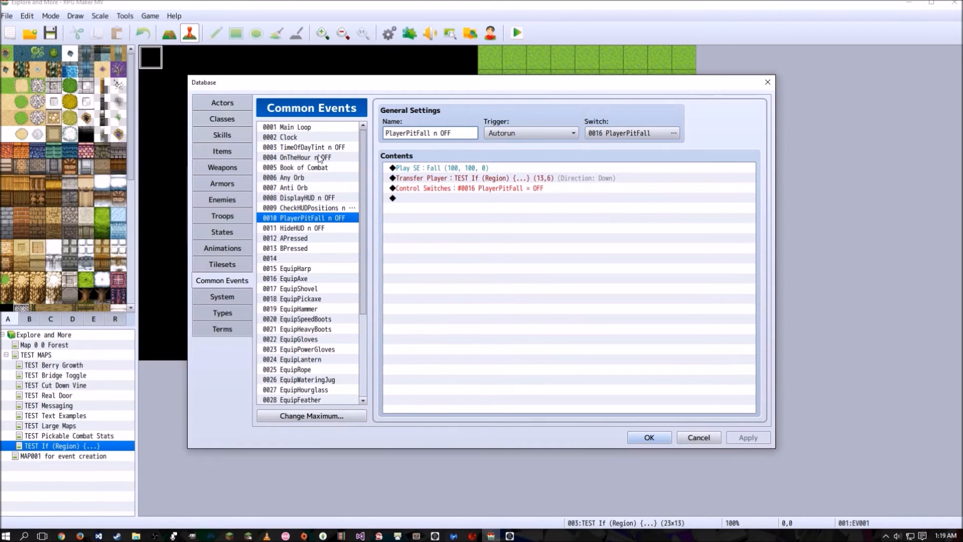
mouse_move(453, 120)
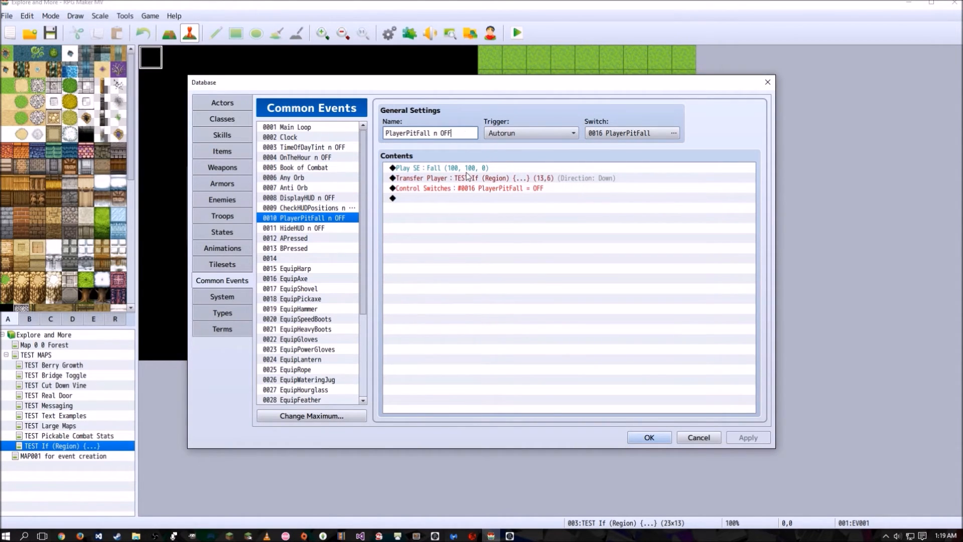
click(441, 167)
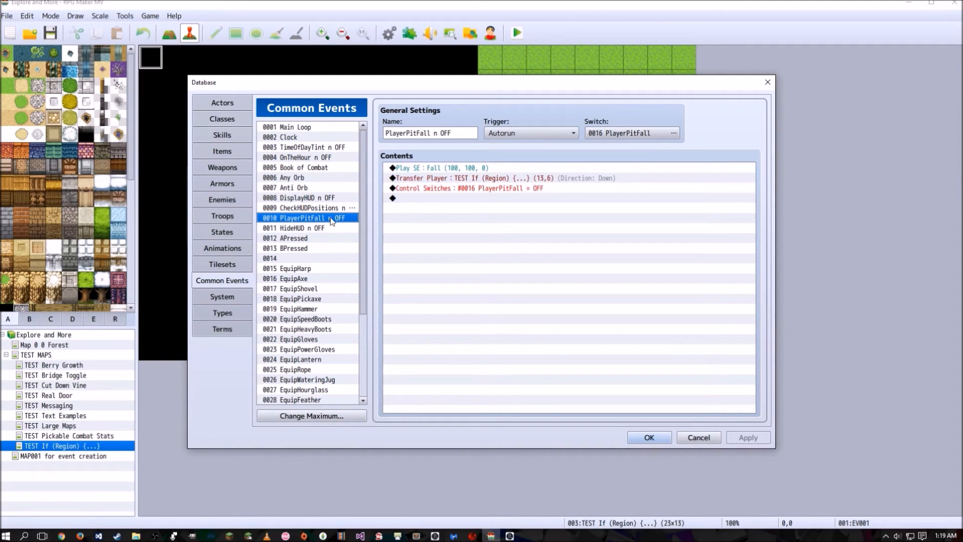
mouse_move(453, 188)
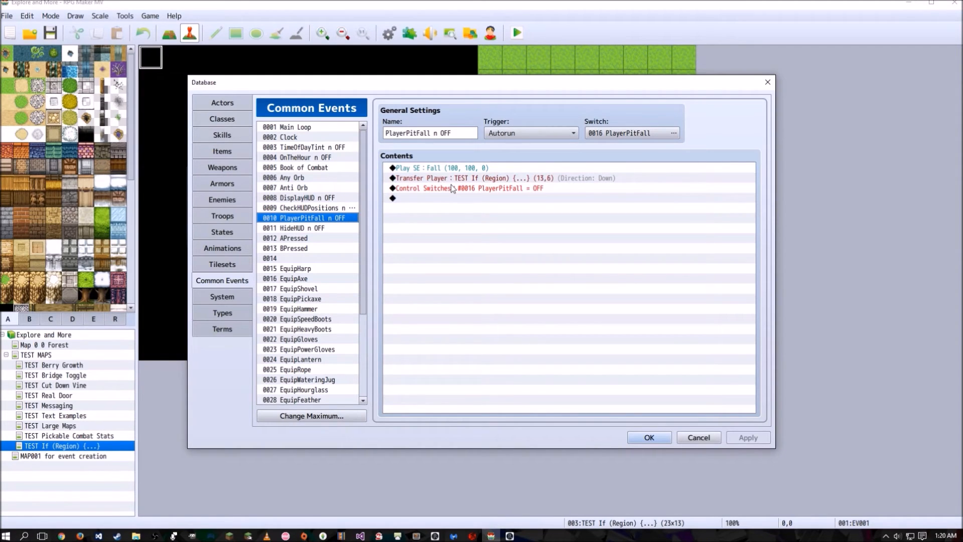
click(287, 127)
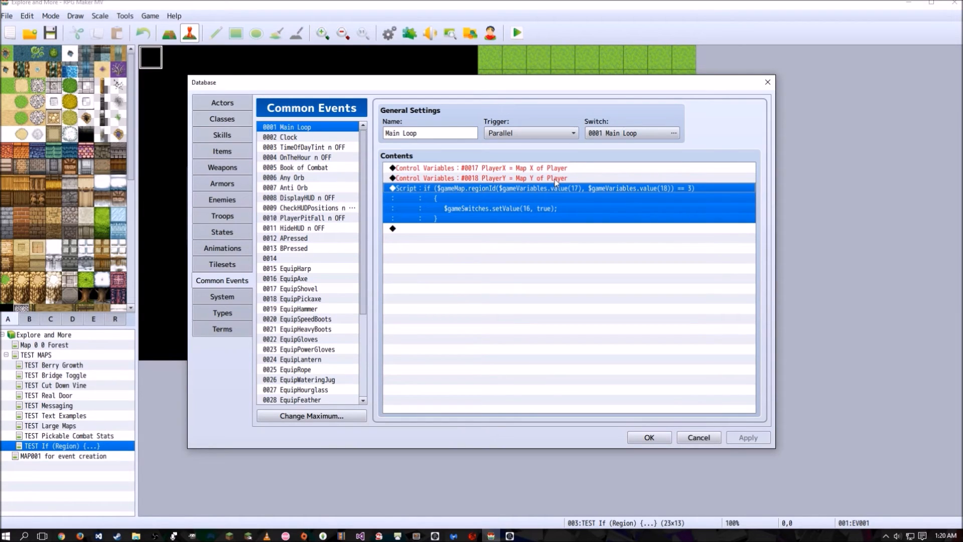
mouse_move(557, 181)
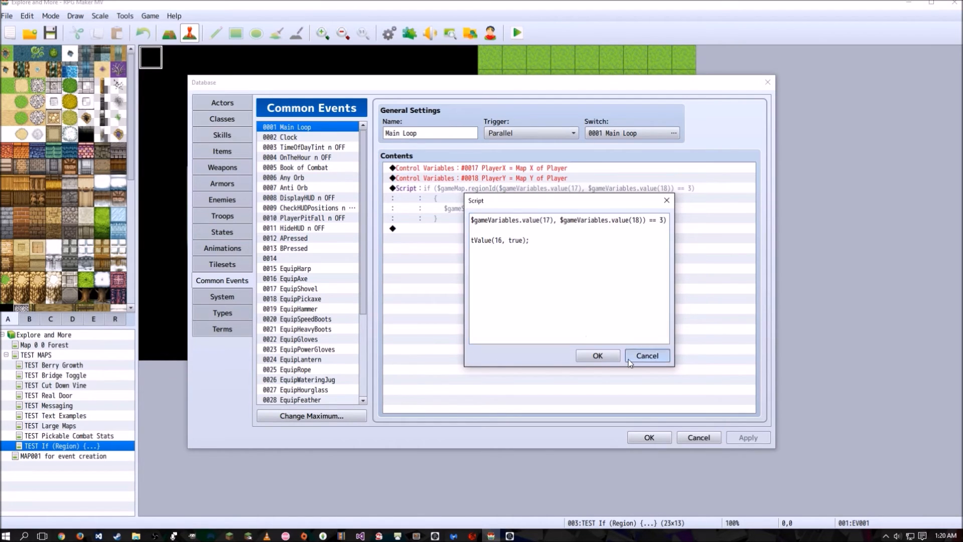
View the region-check Script command's code and dismiss it without saving changes.
click(647, 355)
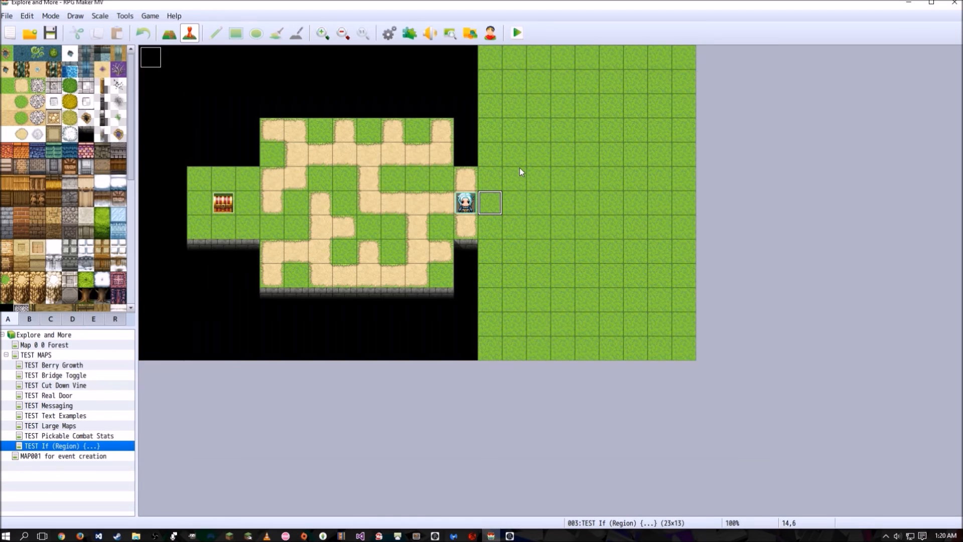
mouse_move(336, 146)
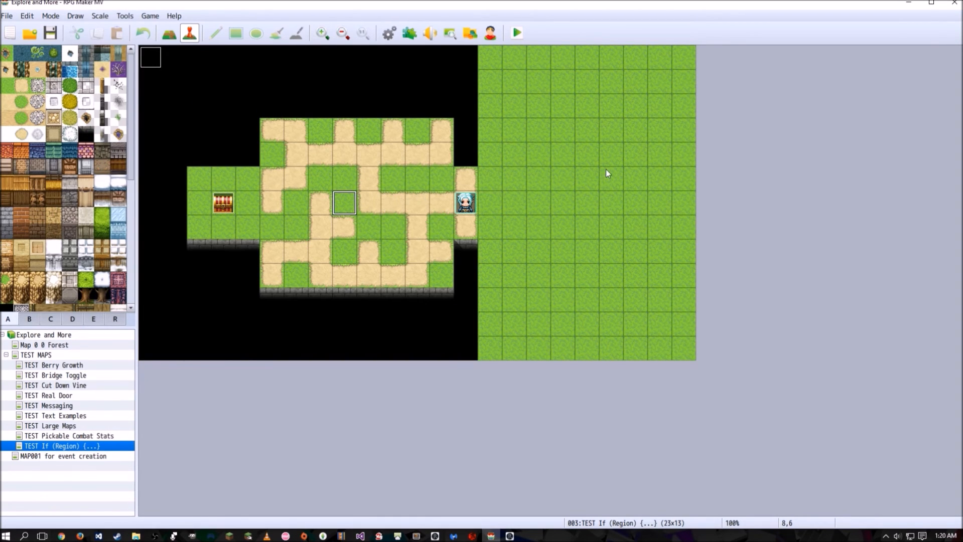
mouse_move(529, 168)
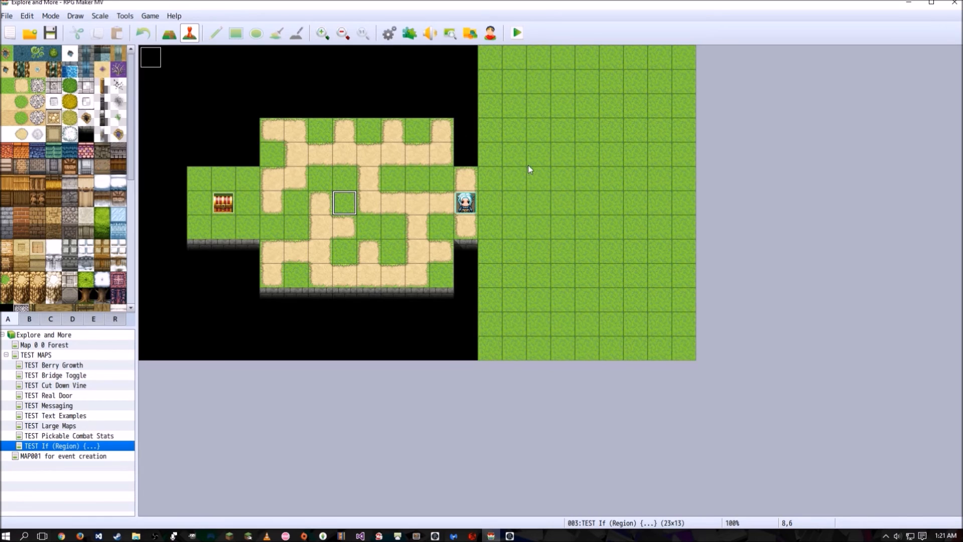
mouse_move(441, 207)
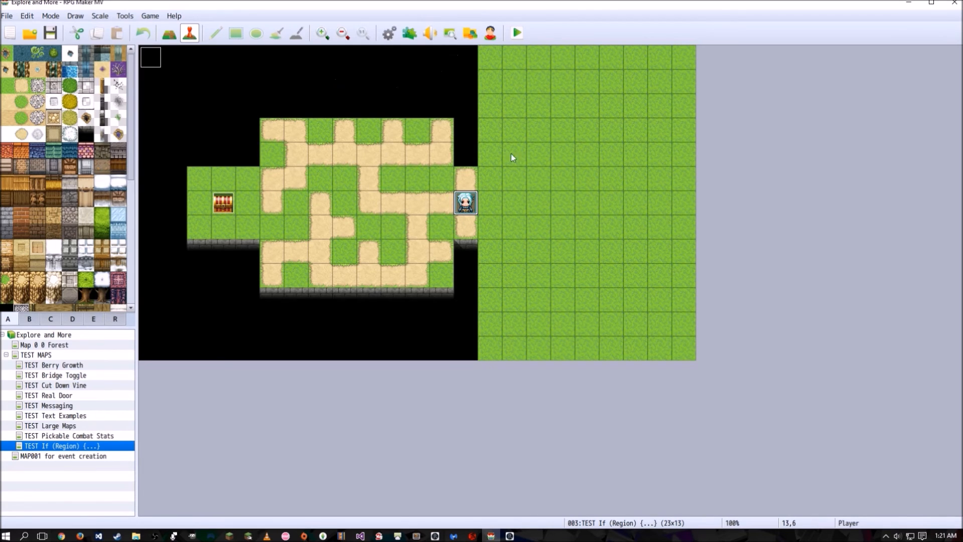
mouse_move(495, 188)
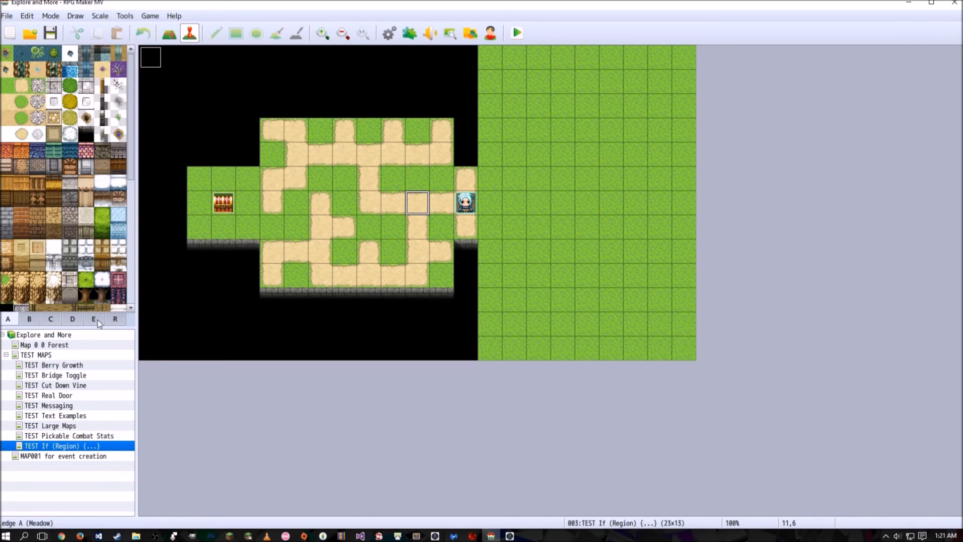
click(93, 318)
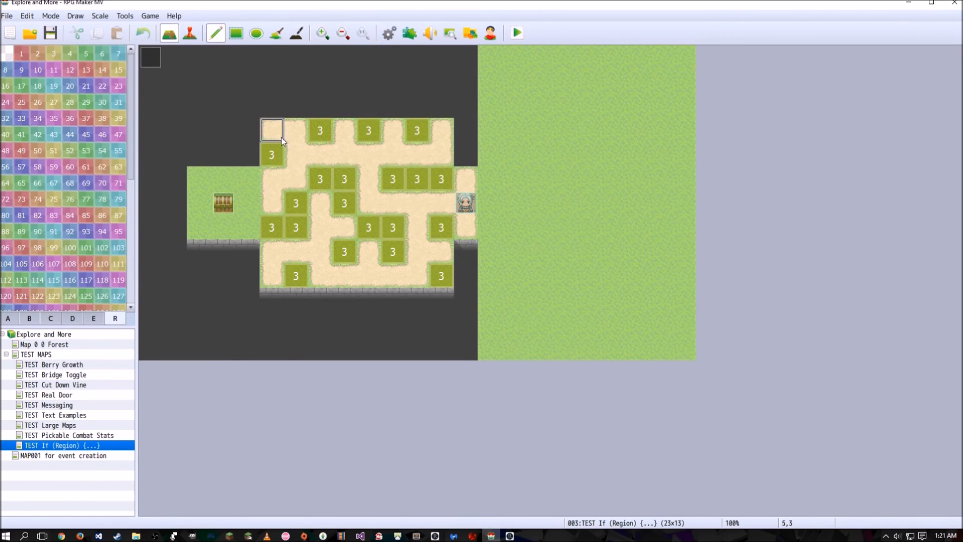
mouse_move(319, 104)
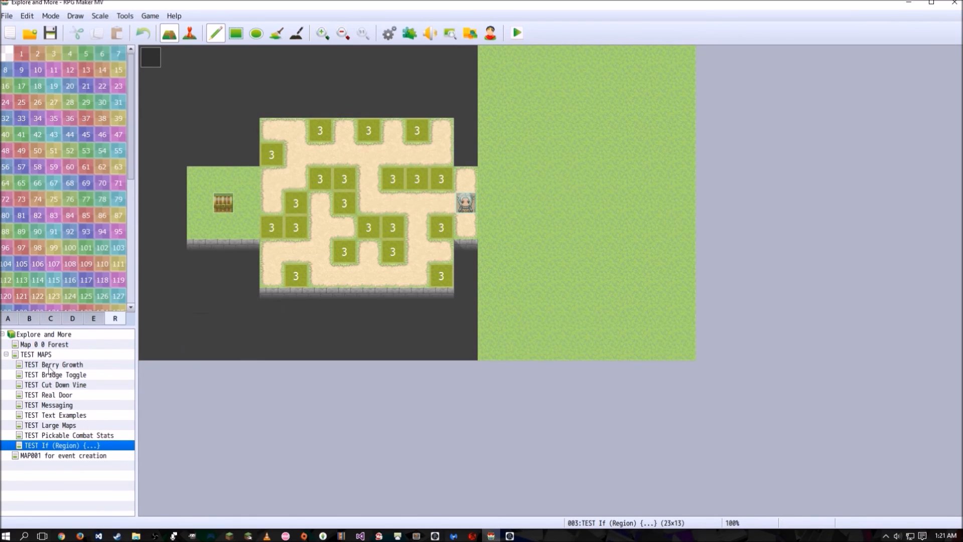
click(7, 318)
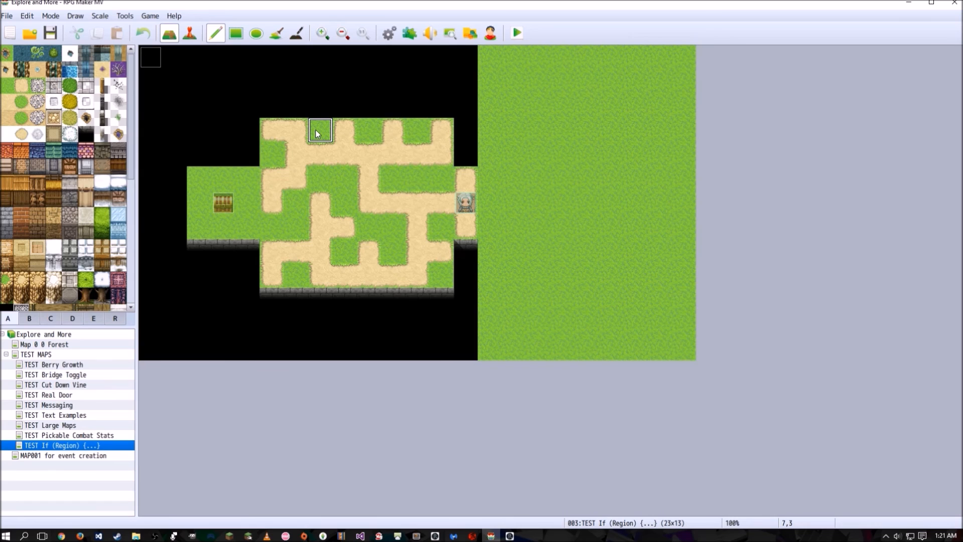
mouse_move(418, 80)
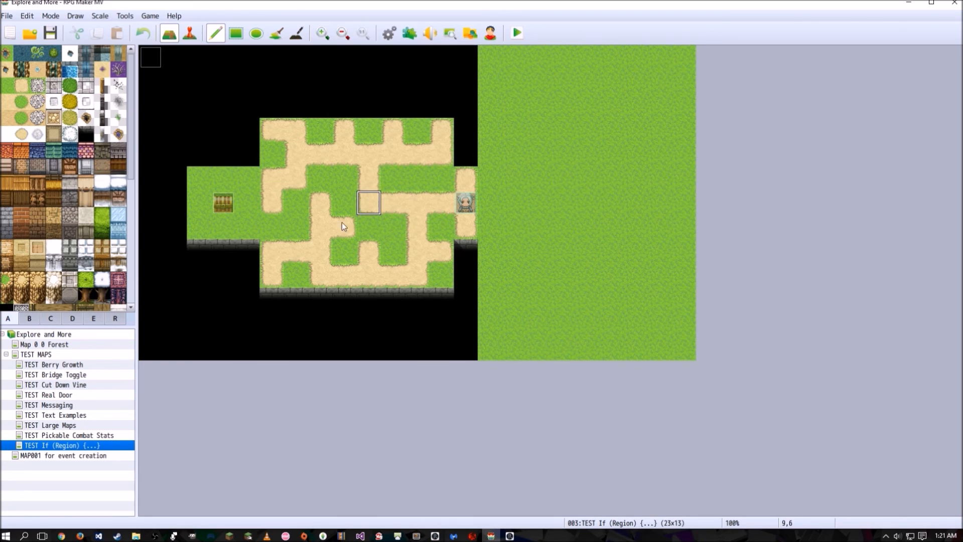
click(114, 318)
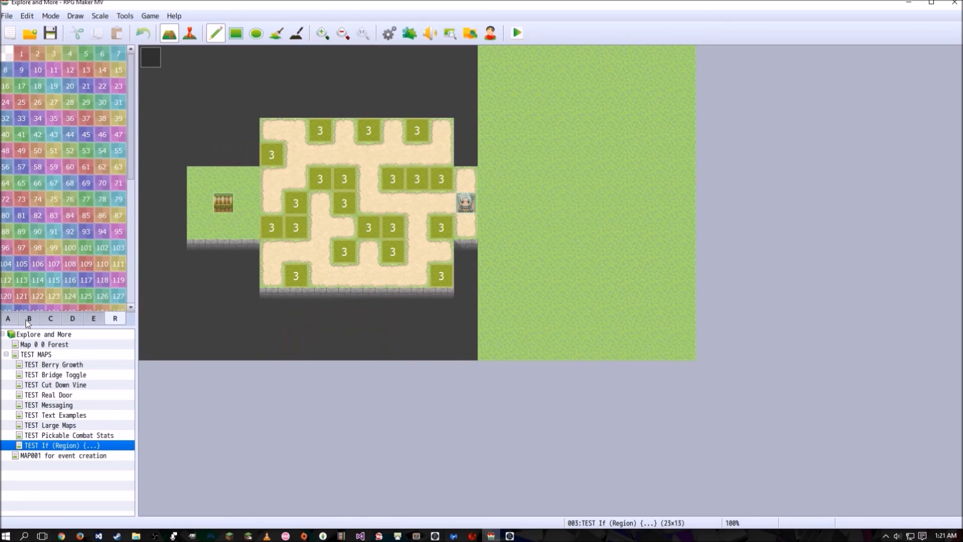
click(7, 318)
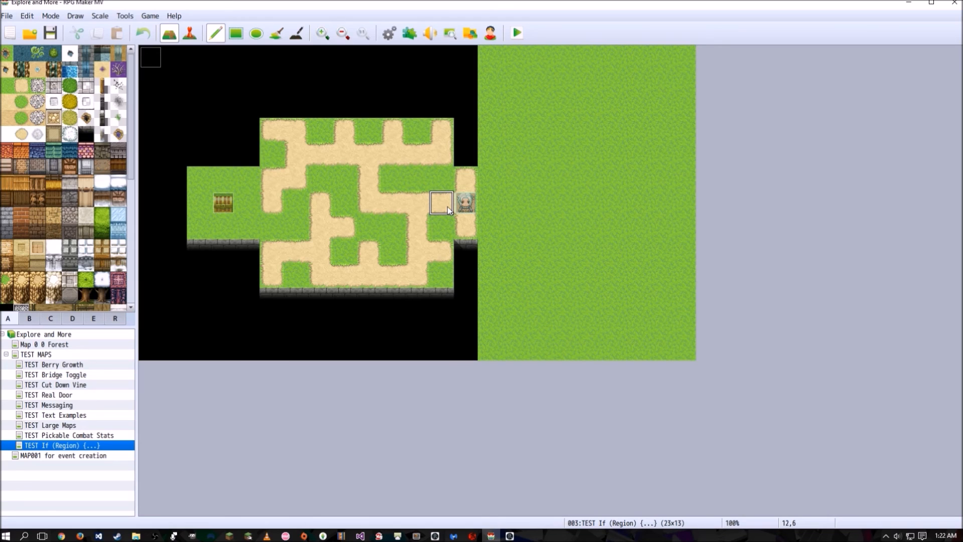
mouse_move(435, 206)
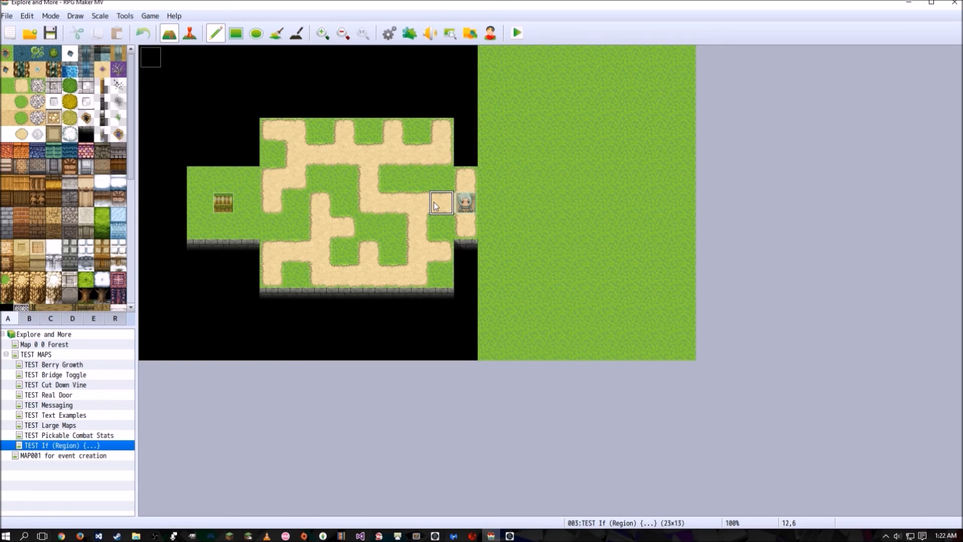